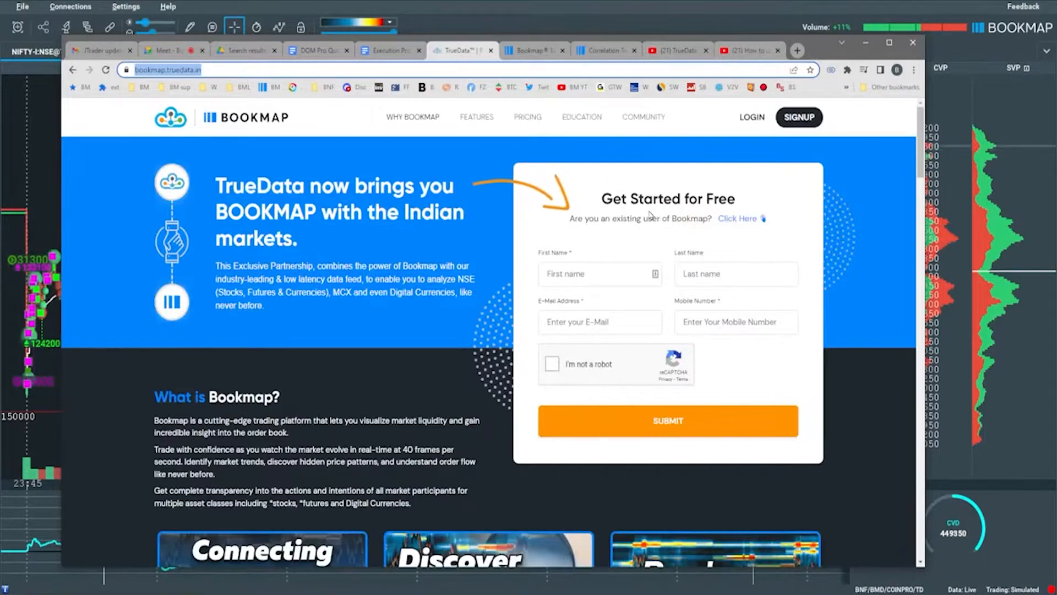
# - Scroll the TrueData Bookmap page down past the videos and features to Pricing & Packages
pyautogui.scroll(-3)
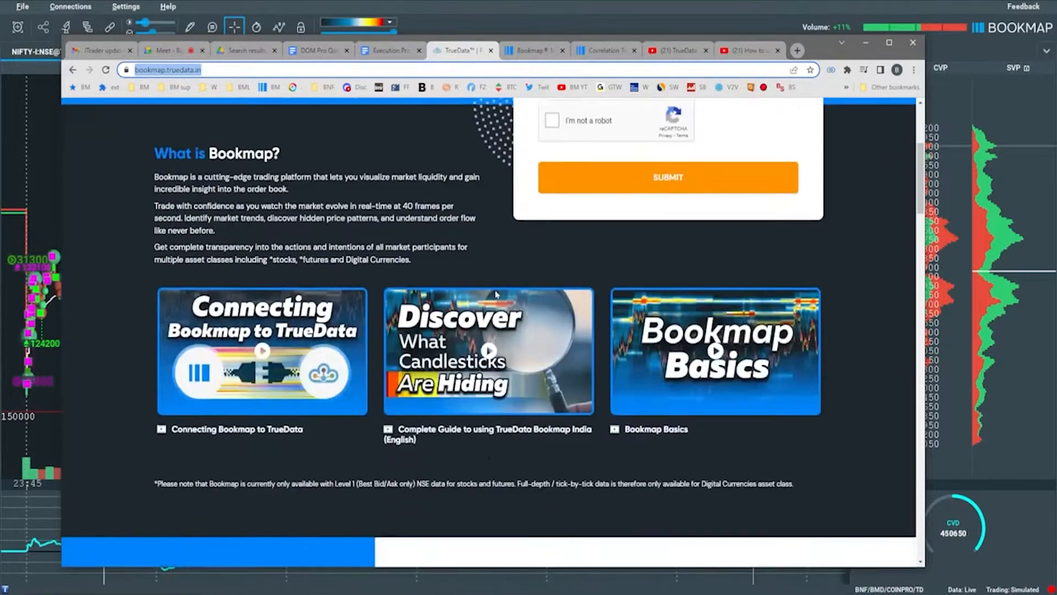
pyautogui.scroll(-3)
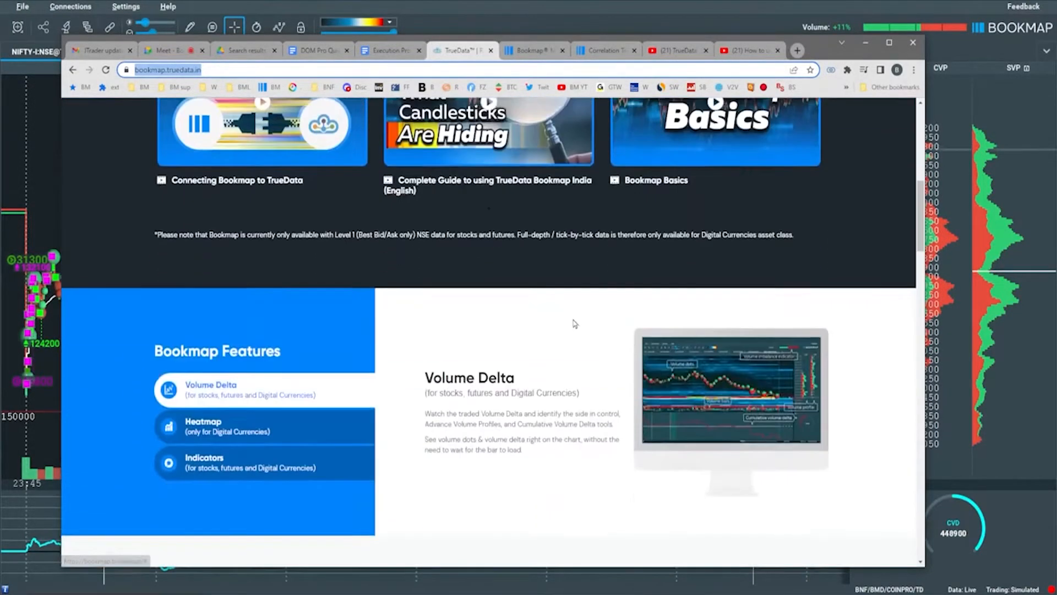
pyautogui.scroll(-3)
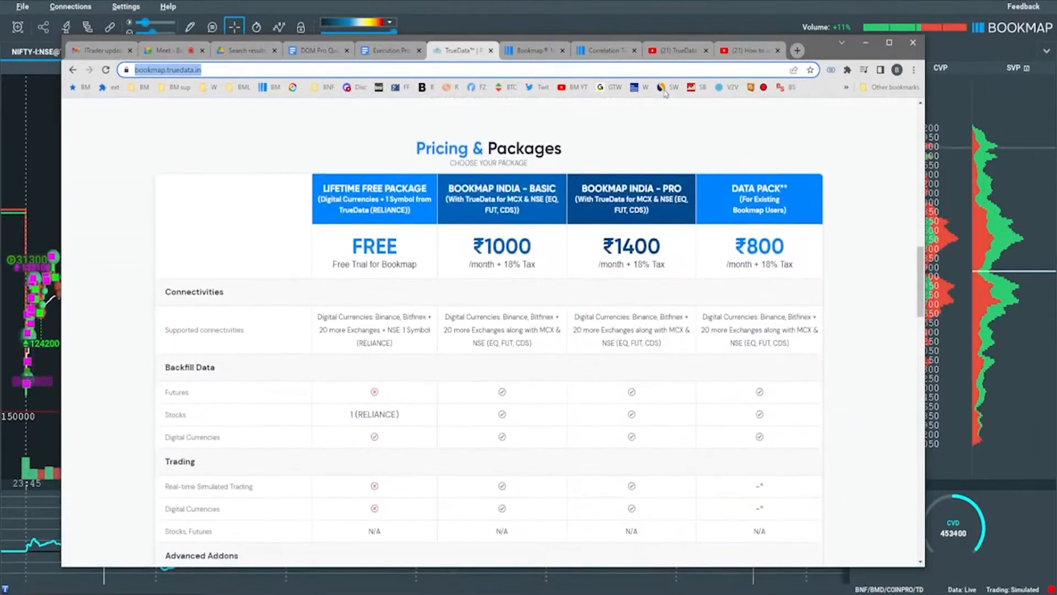
pyautogui.scroll(-3)
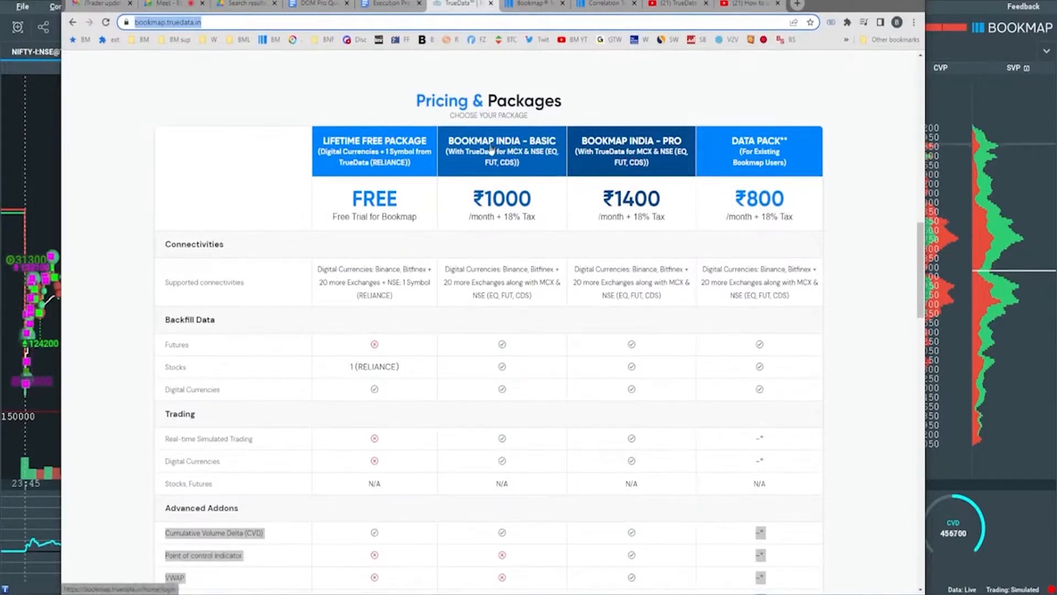
pyautogui.moveTo(644, 162)
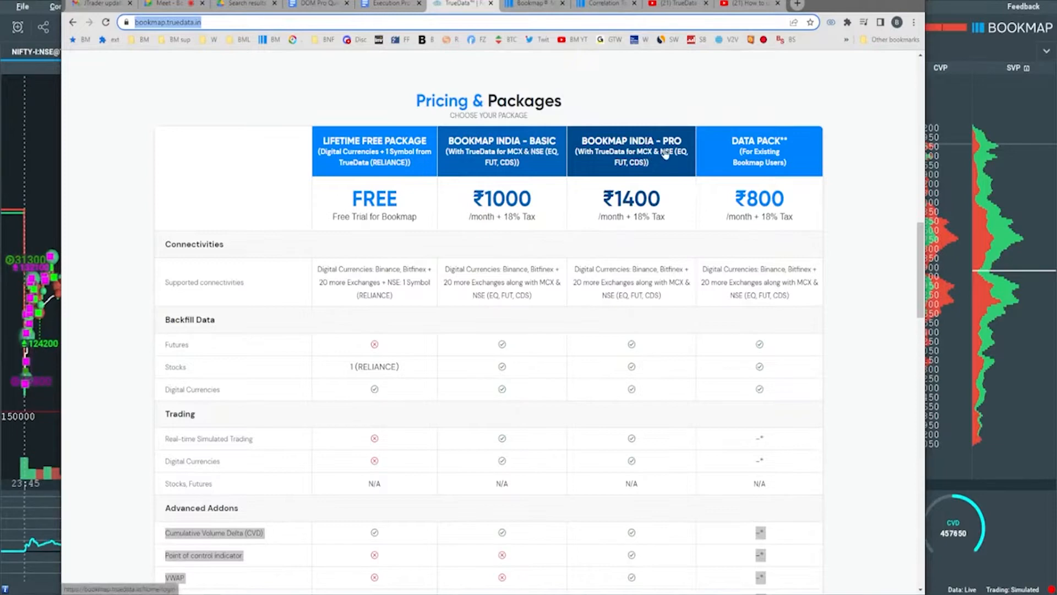
pyautogui.moveTo(777, 129)
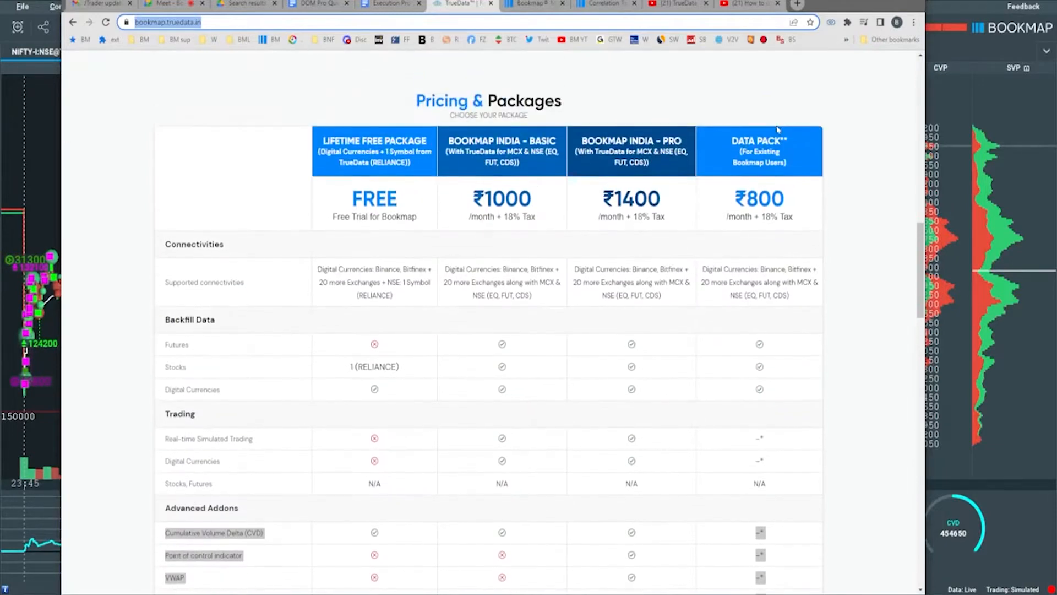
# - Scroll the pricing table through the Advanced Addons rows to check Cumulative Volume Delta availability
pyautogui.scroll(-3)
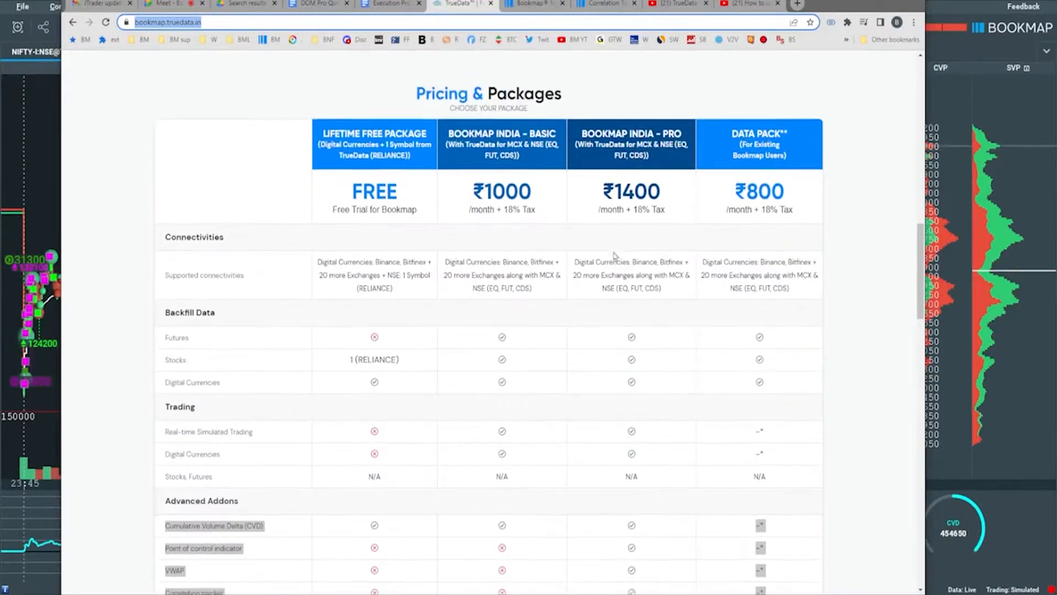
pyautogui.scroll(-3)
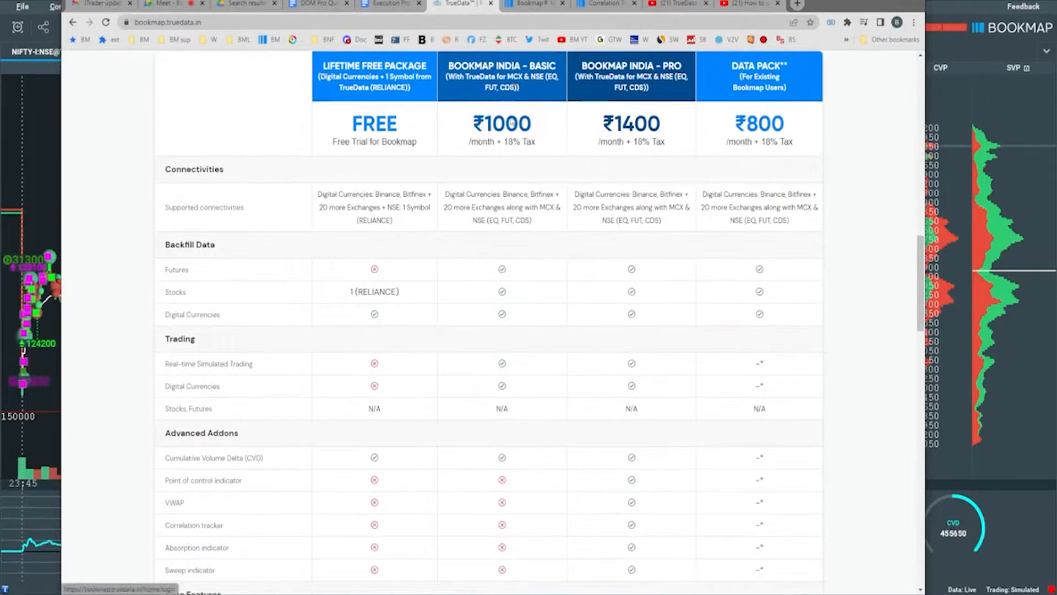
pyautogui.moveTo(519, 463)
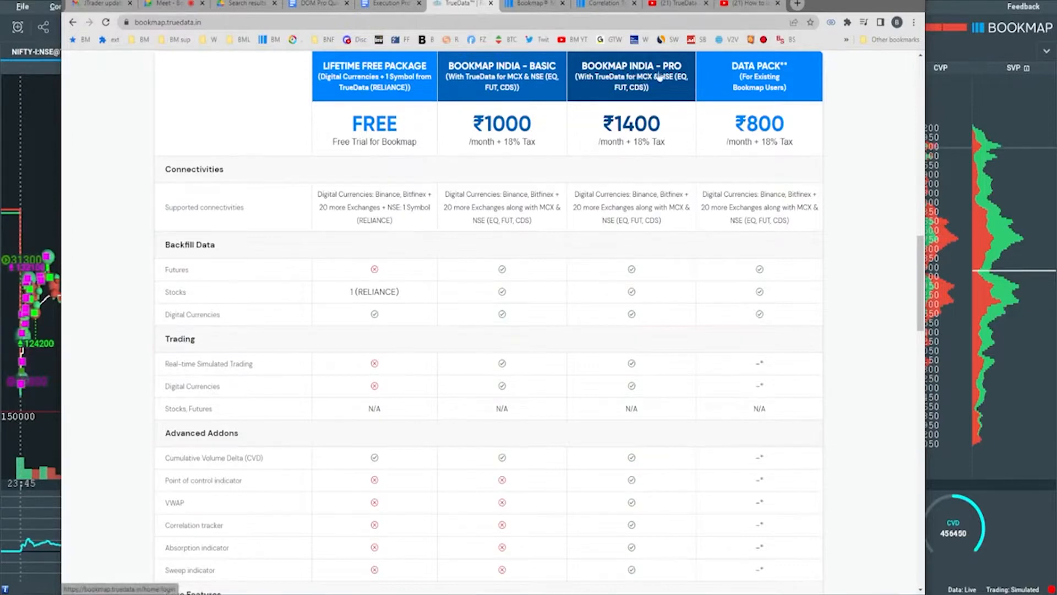
pyautogui.scroll(-3)
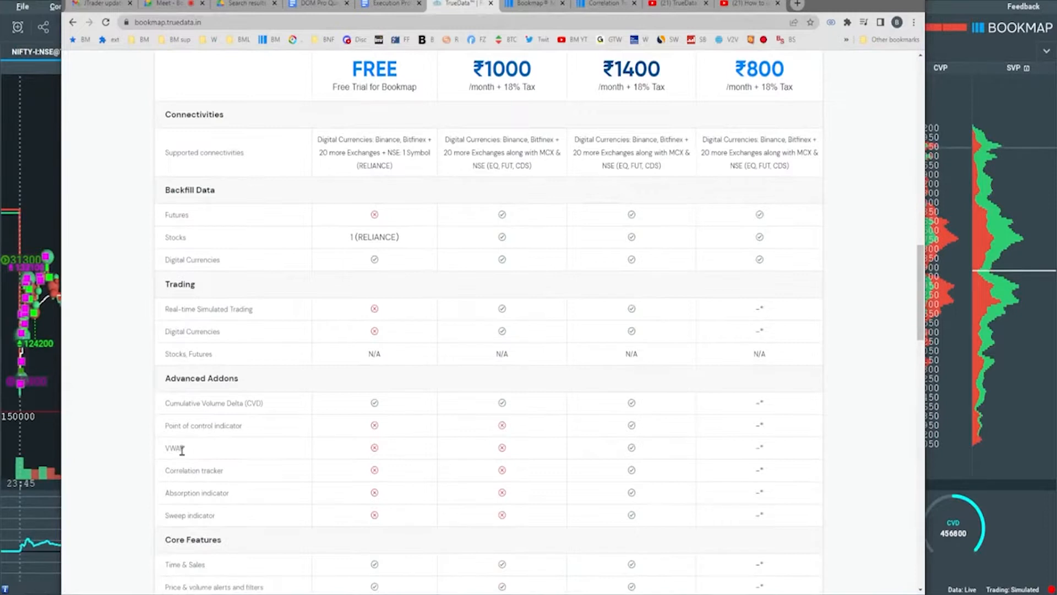
pyautogui.moveTo(226, 505)
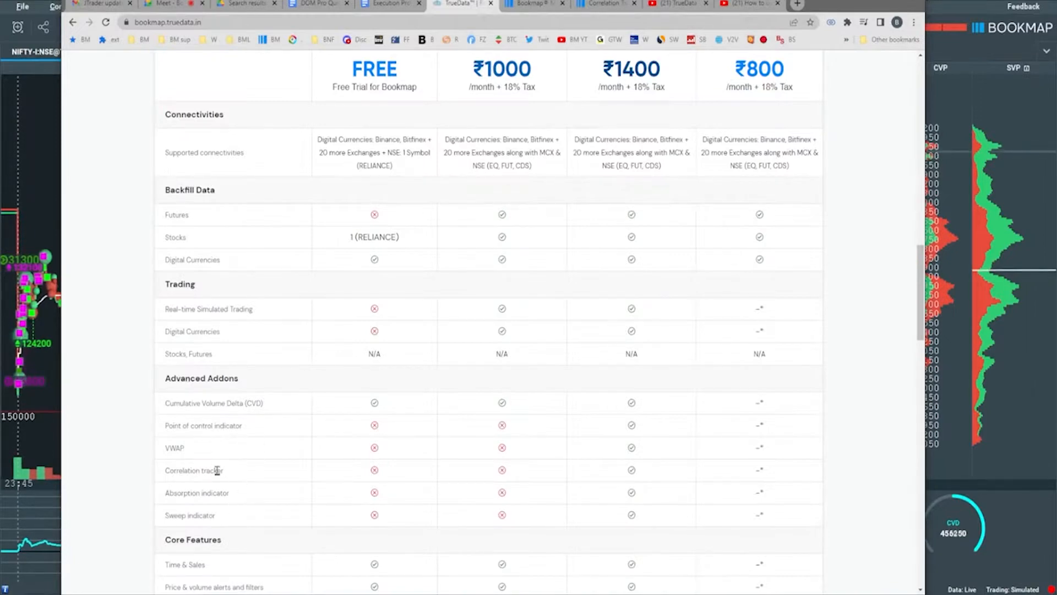
pyautogui.moveTo(234, 408)
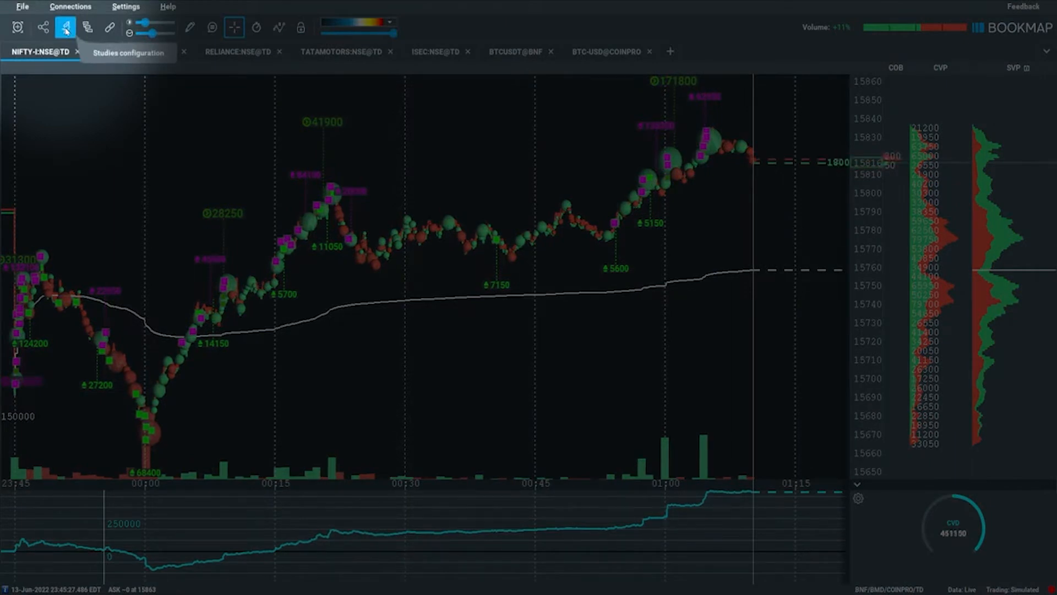
# - Open Studies configuration and enable the Cumulative Volume Delta study to show its CVD settings
pyautogui.click(66, 27)
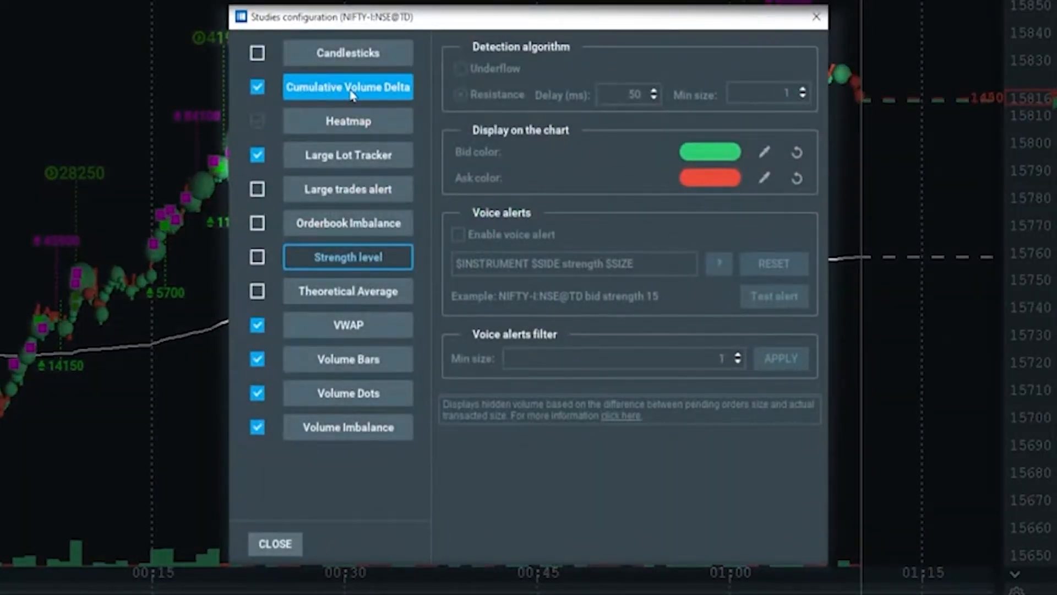
pyautogui.click(257, 86)
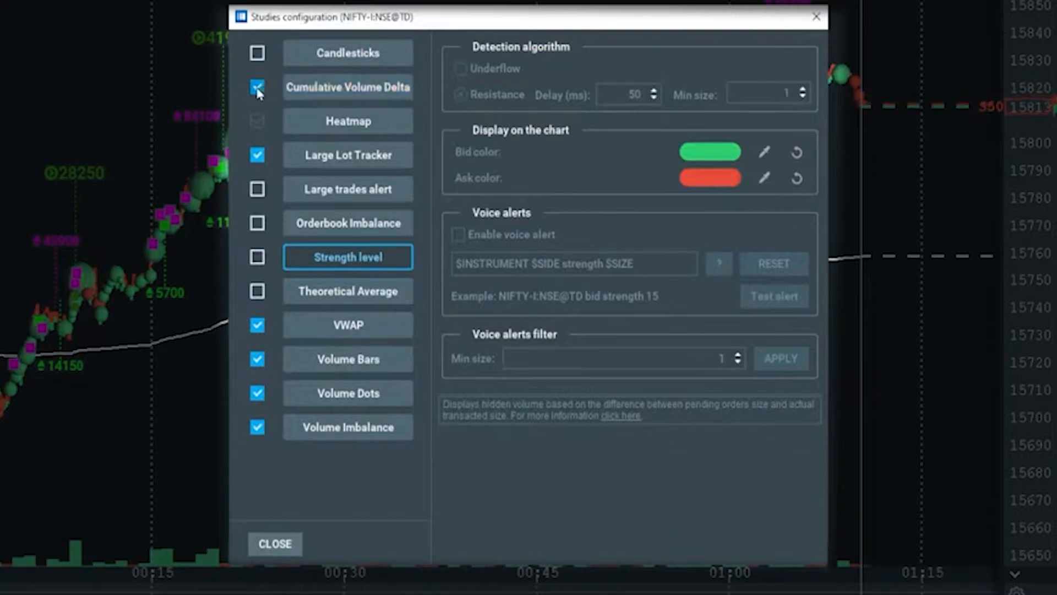
pyautogui.click(348, 87)
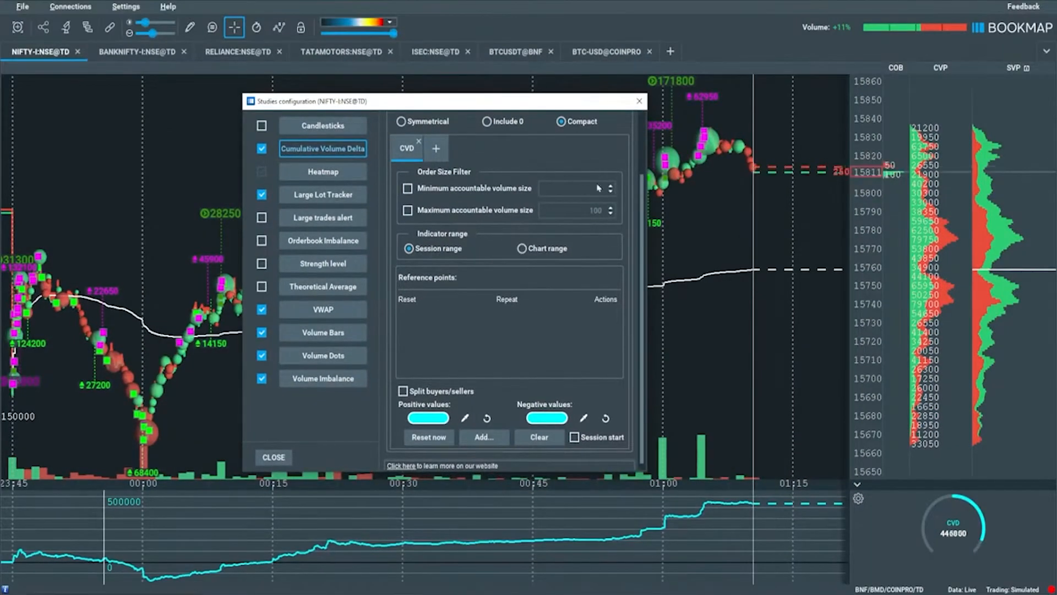
pyautogui.write('1')
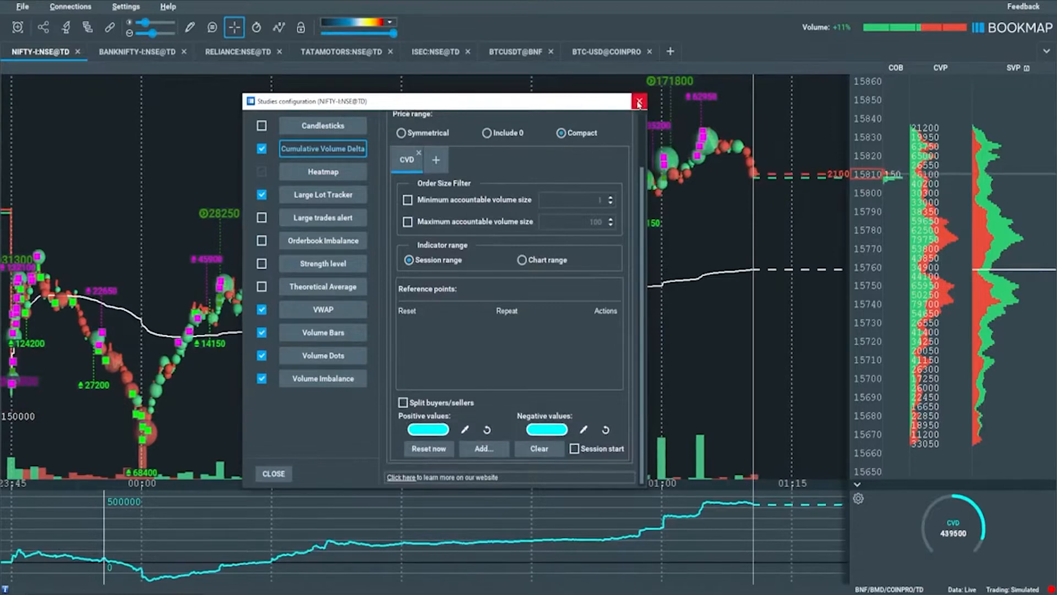
pyautogui.click(638, 101)
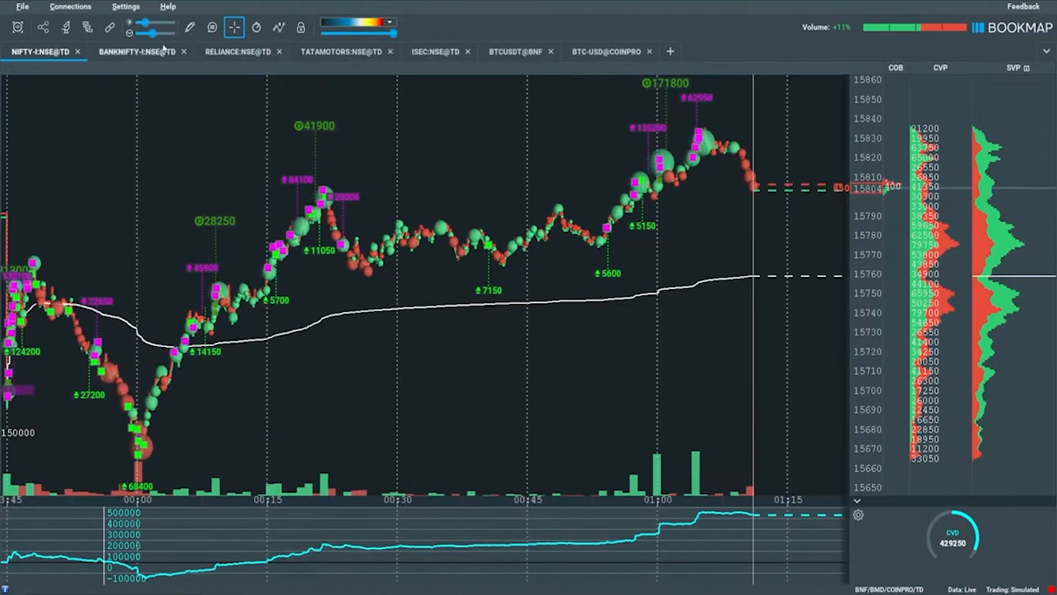
pyautogui.click(65, 27)
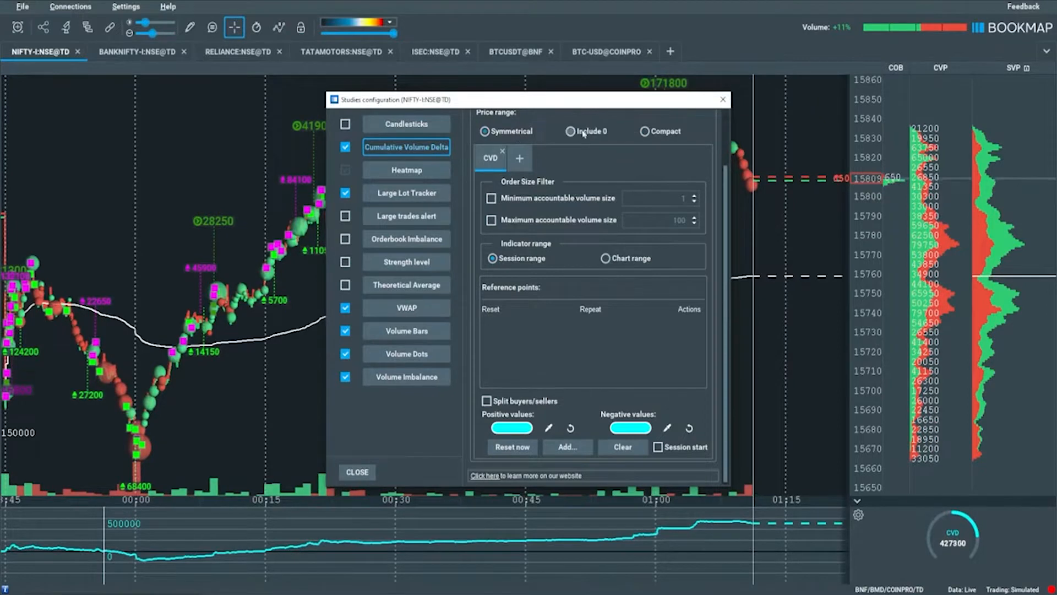
pyautogui.moveTo(508, 131)
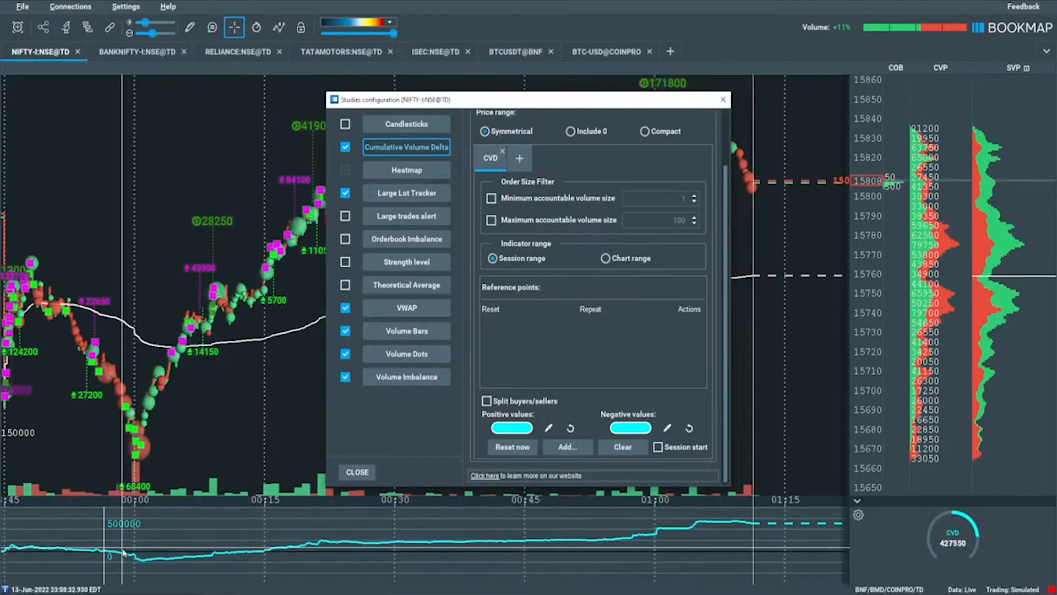
pyautogui.moveTo(484, 131)
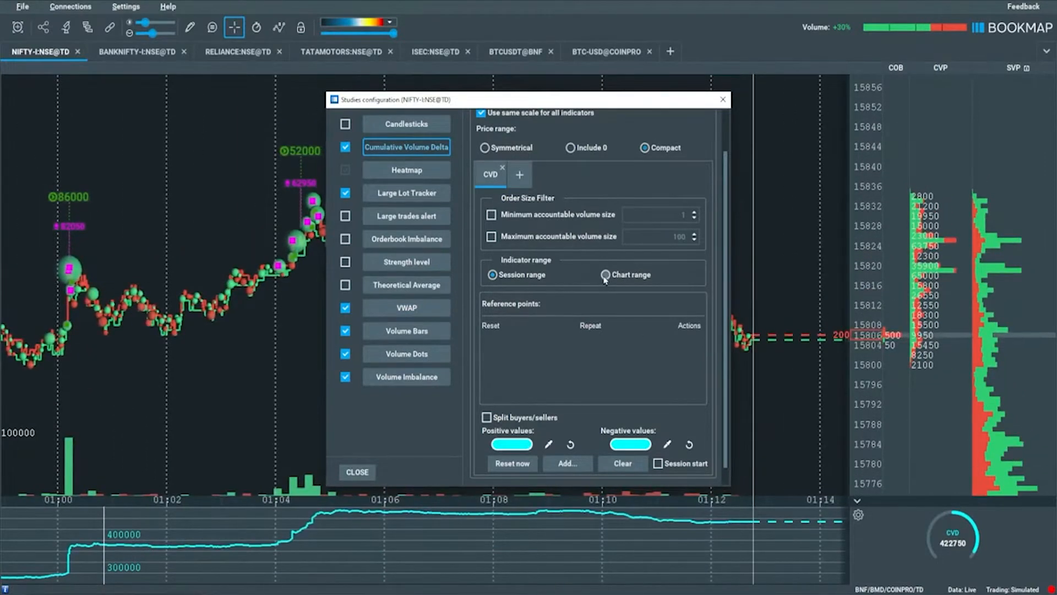
pyautogui.click(606, 274)
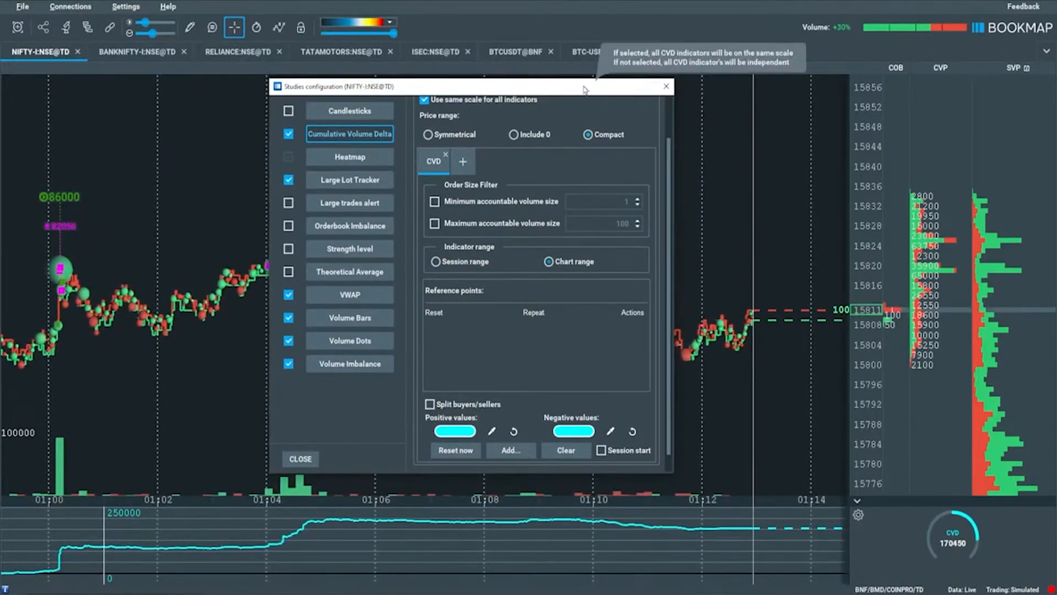
pyautogui.click(301, 458)
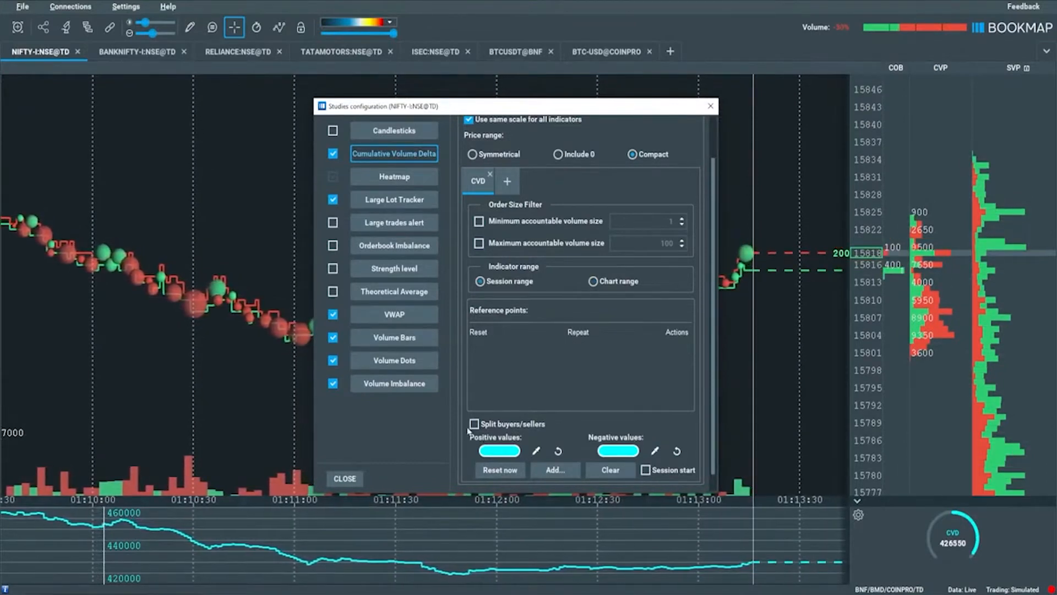
# - Toggle 'Split buyers/sellers' on and back off so CVD plots as one line
pyautogui.click(474, 423)
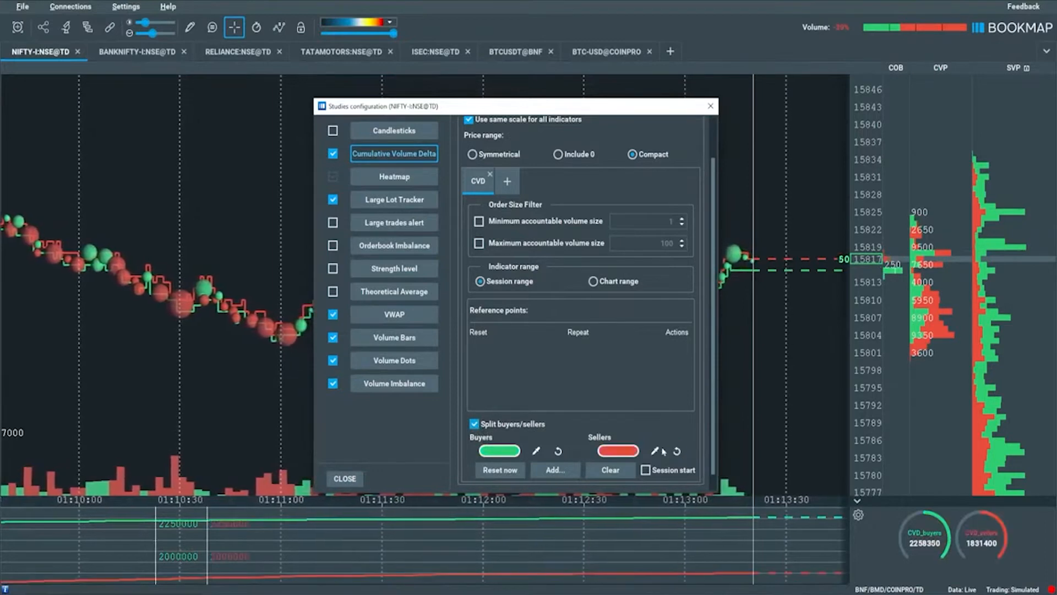
pyautogui.moveTo(474, 424)
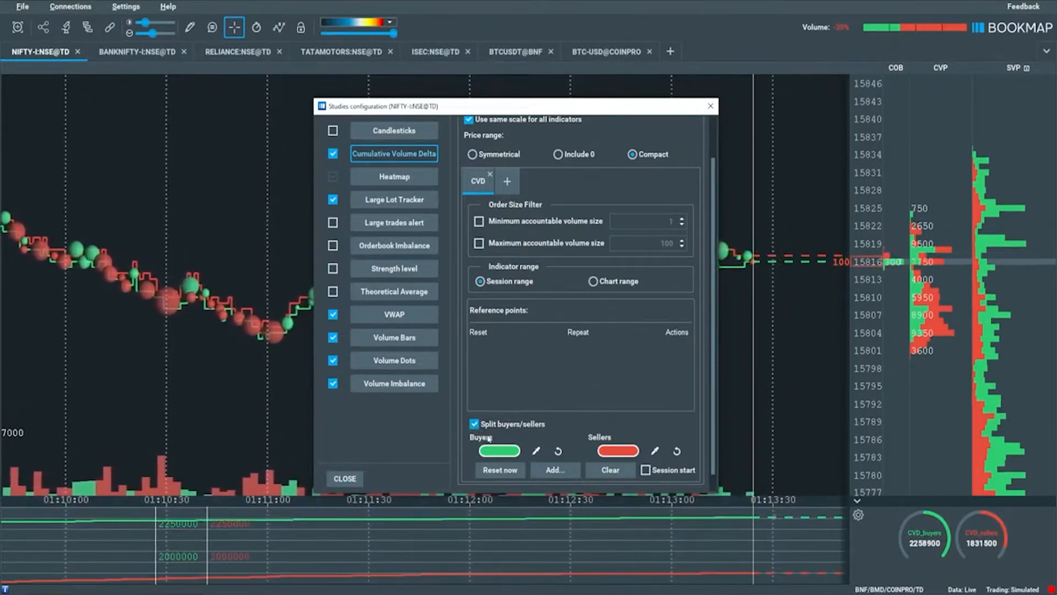
pyautogui.click(474, 424)
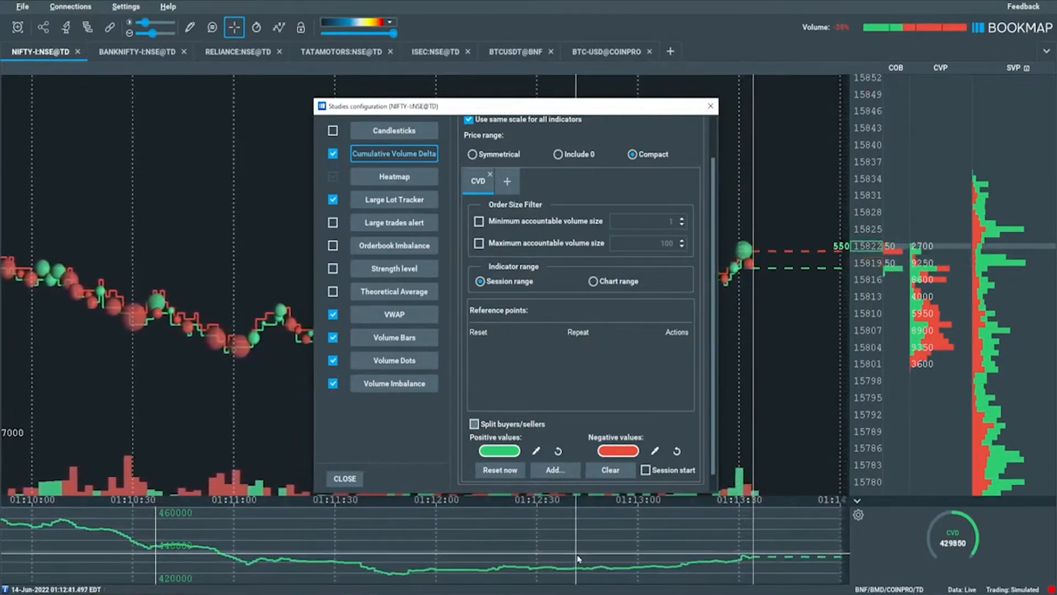
pyautogui.click(499, 470)
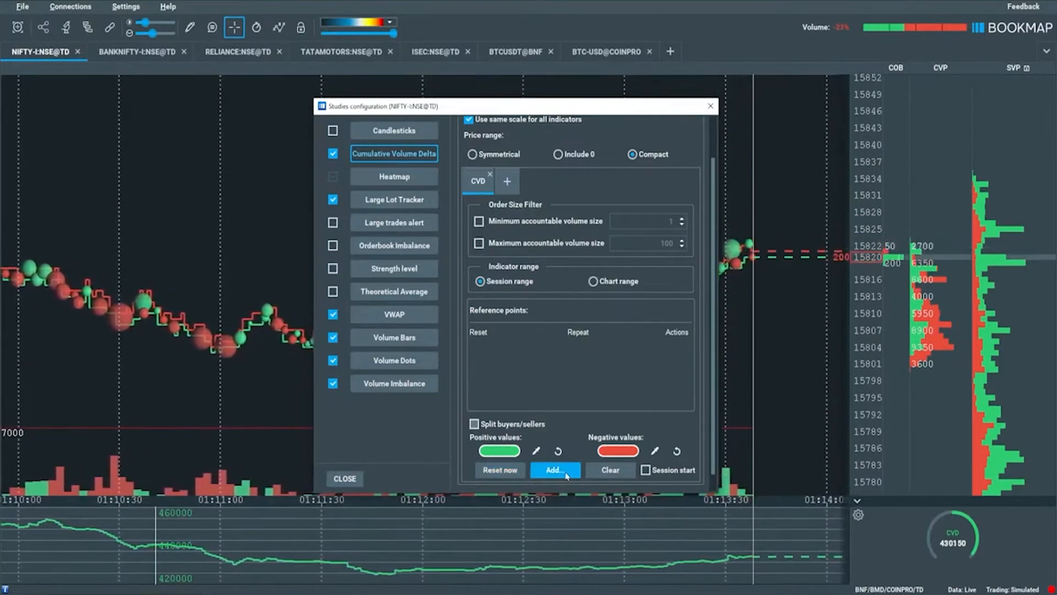
pyautogui.click(555, 469)
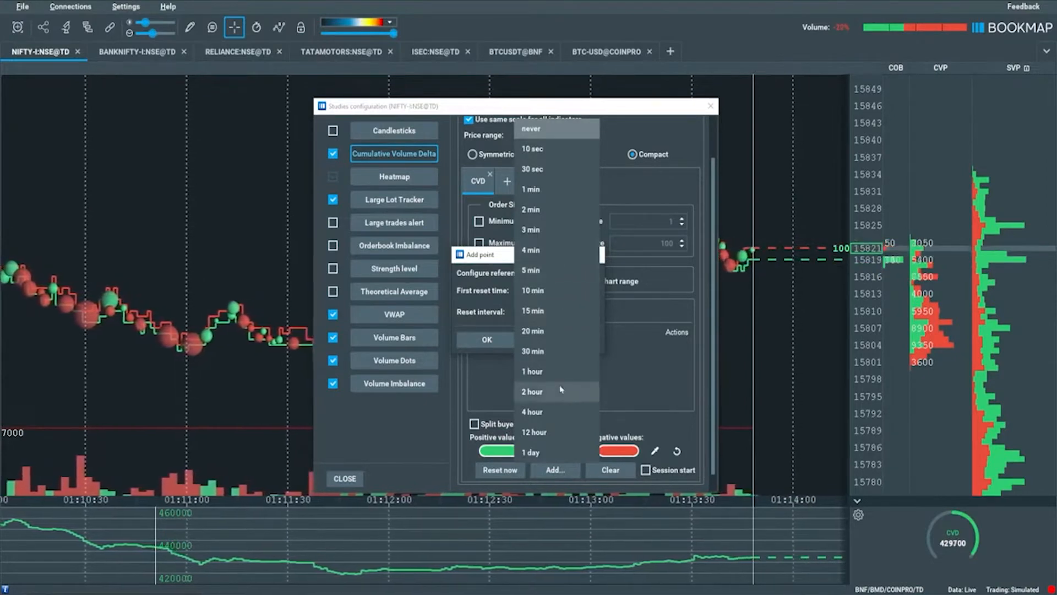
pyautogui.click(530, 128)
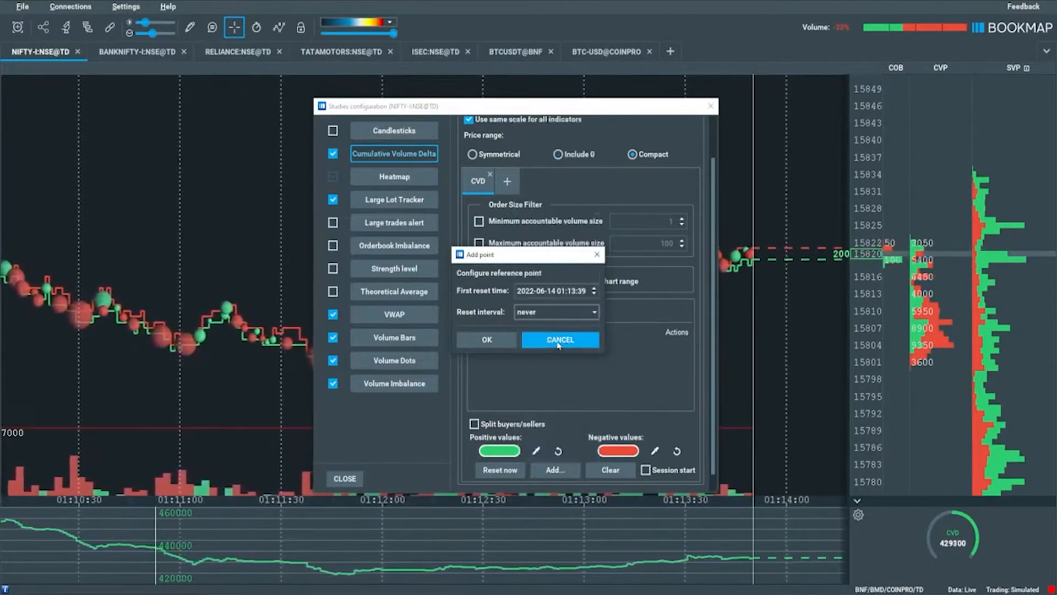
pyautogui.click(560, 339)
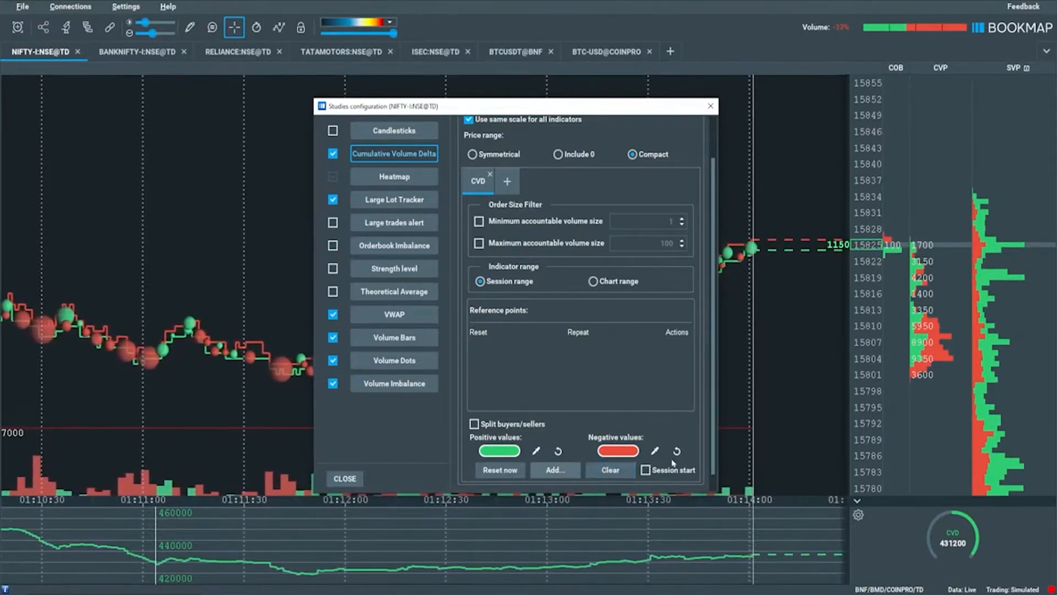
pyautogui.click(645, 470)
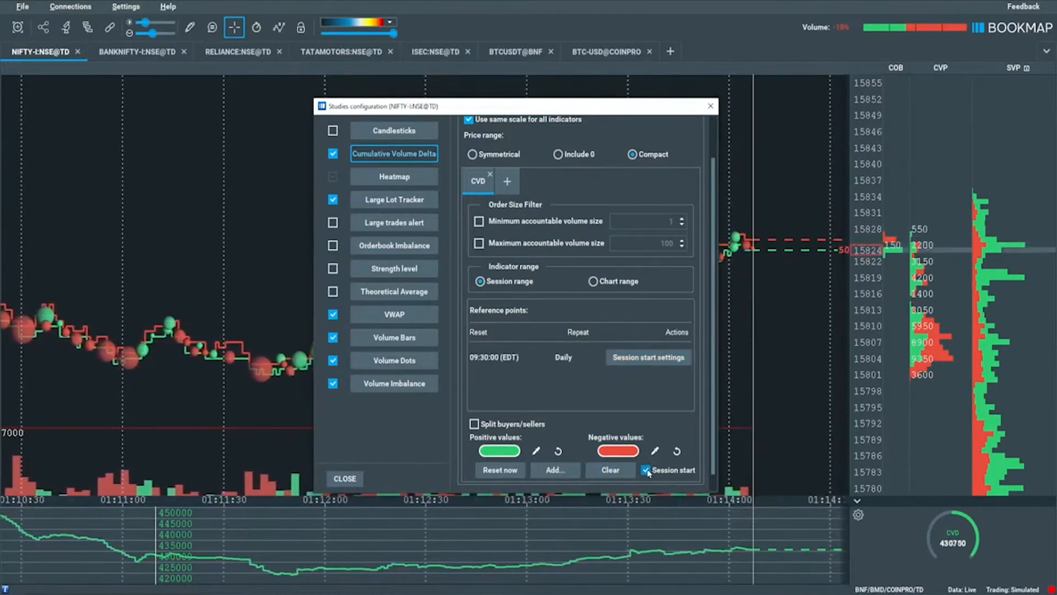
pyautogui.click(646, 470)
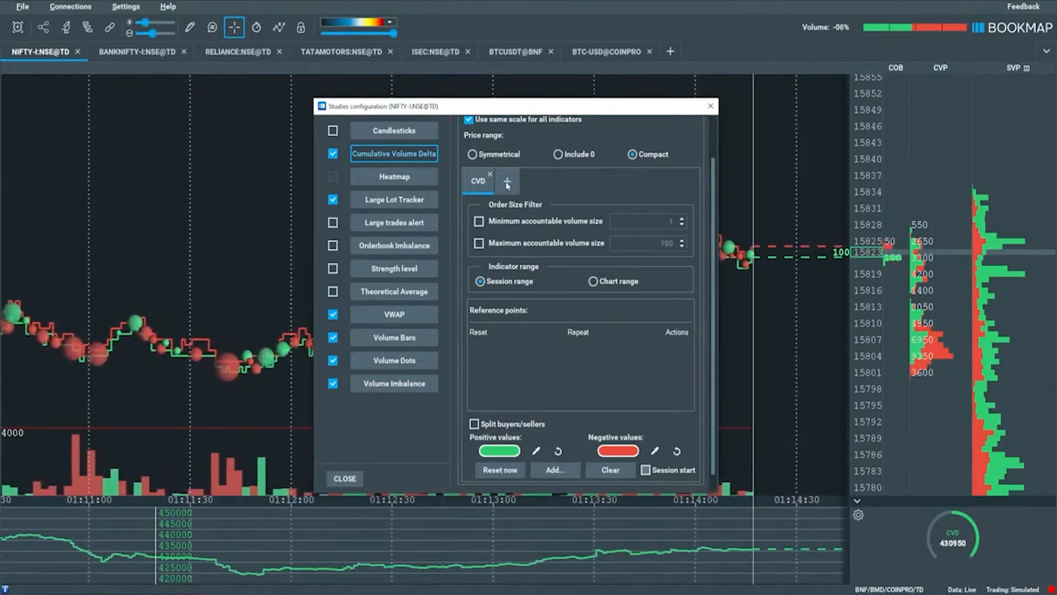
# - Create a new CVD indicator tab named 'cvd2'
pyautogui.click(507, 180)
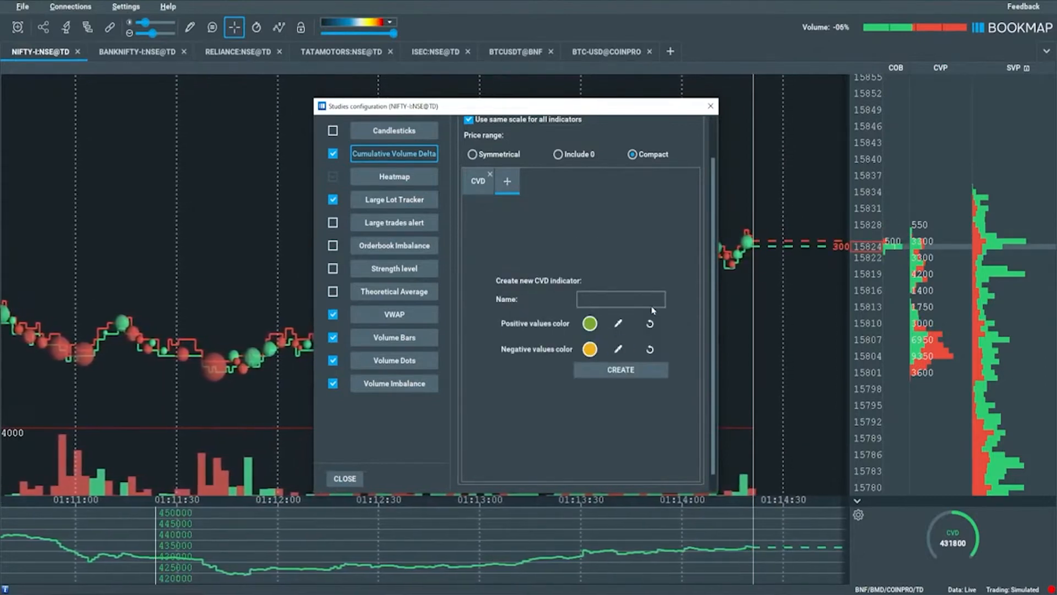
pyautogui.write('cvd2')
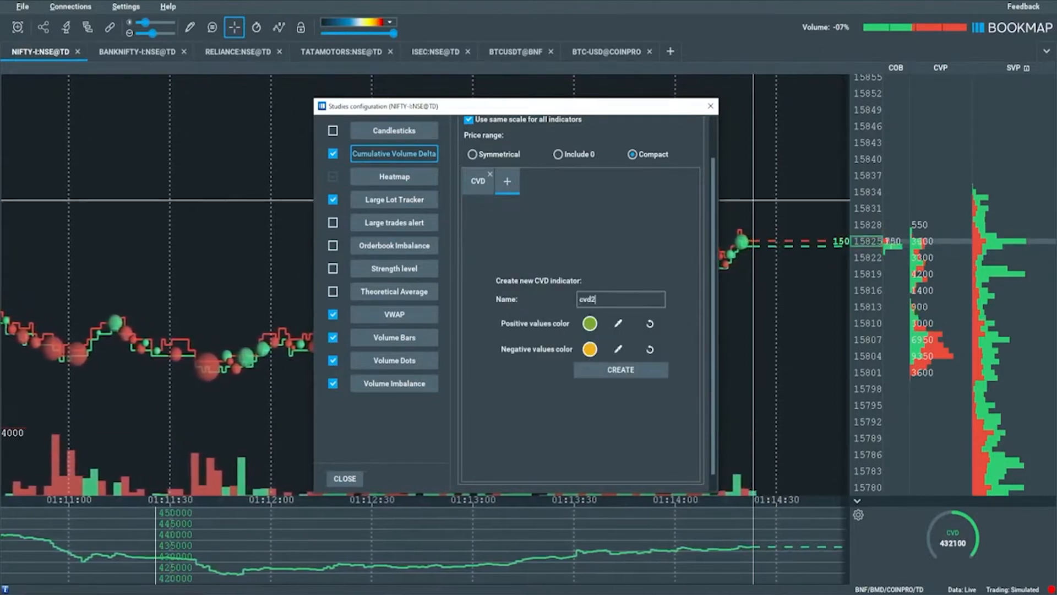
pyautogui.click(618, 370)
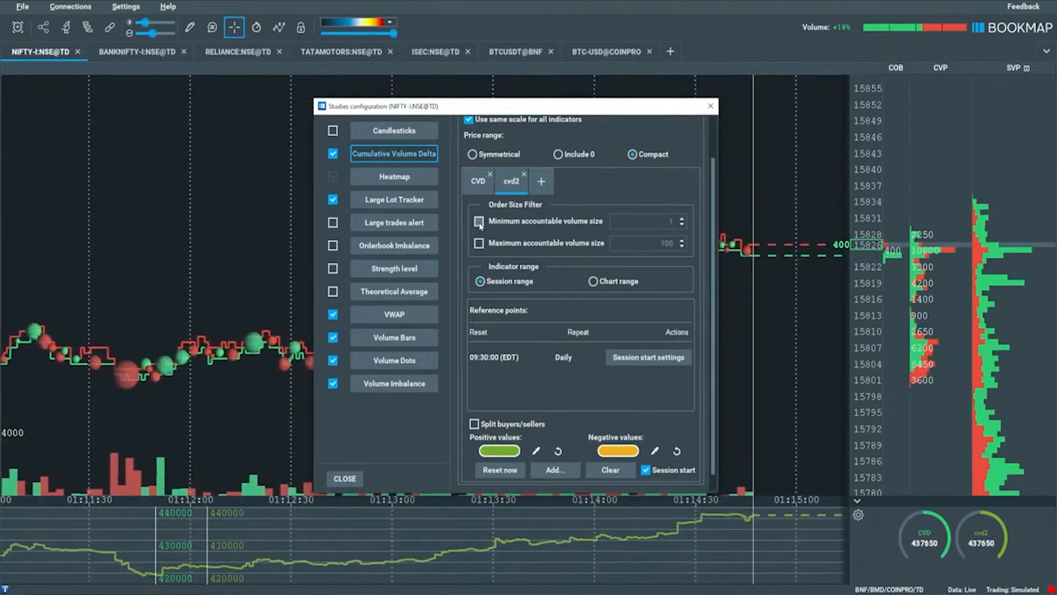
# - Enable cvd2's minimum accountable volume size filter at 550 and close the settings
pyautogui.click(479, 221)
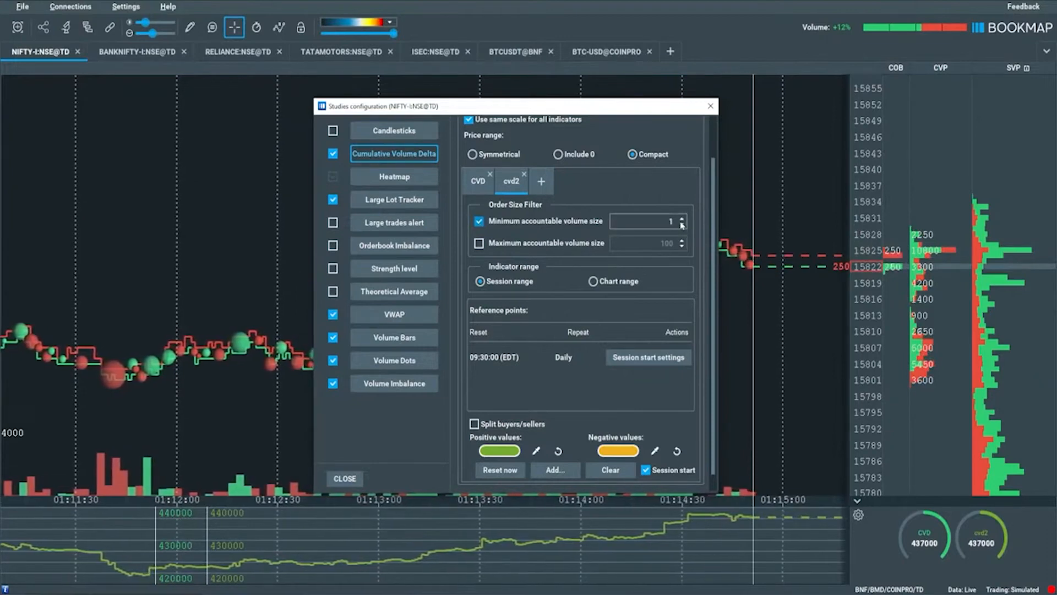
pyautogui.click(681, 225)
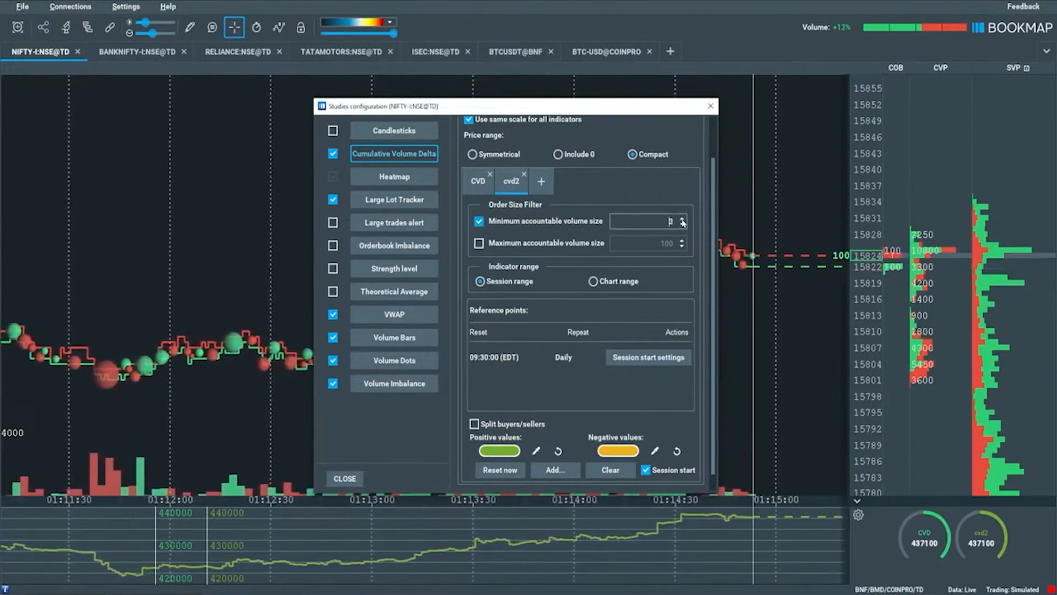
pyautogui.write('12')
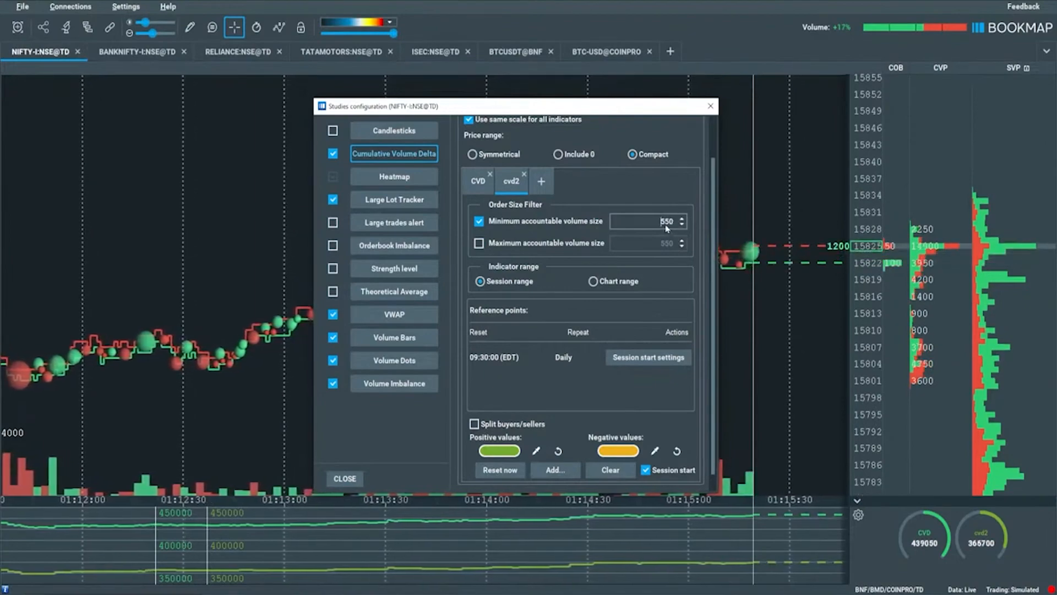
pyautogui.click(345, 479)
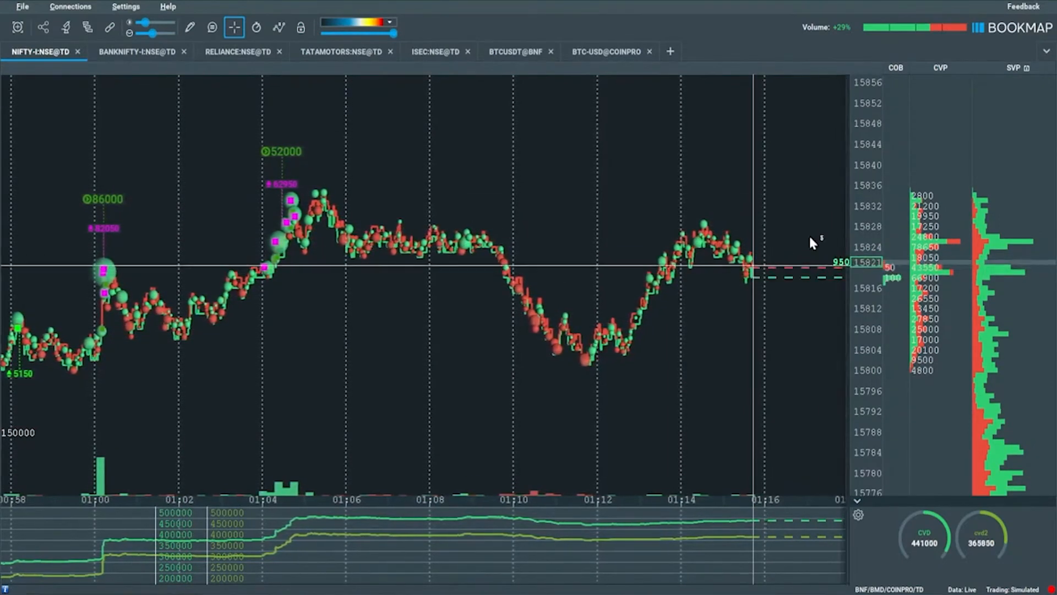
# - Reopen Studies configuration on the original CVD indicator's tab
pyautogui.click(65, 27)
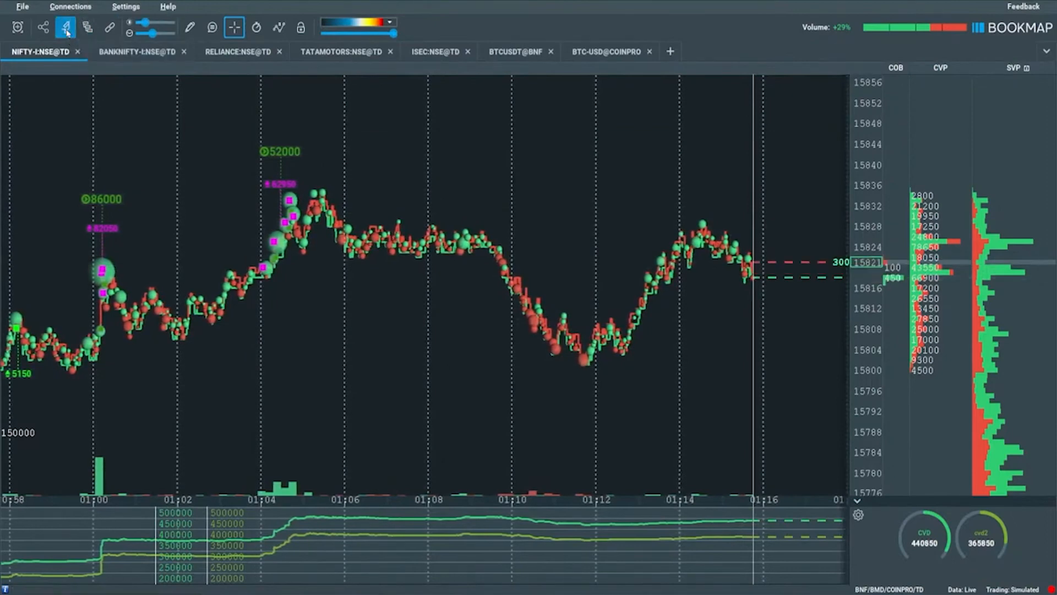
pyautogui.click(66, 27)
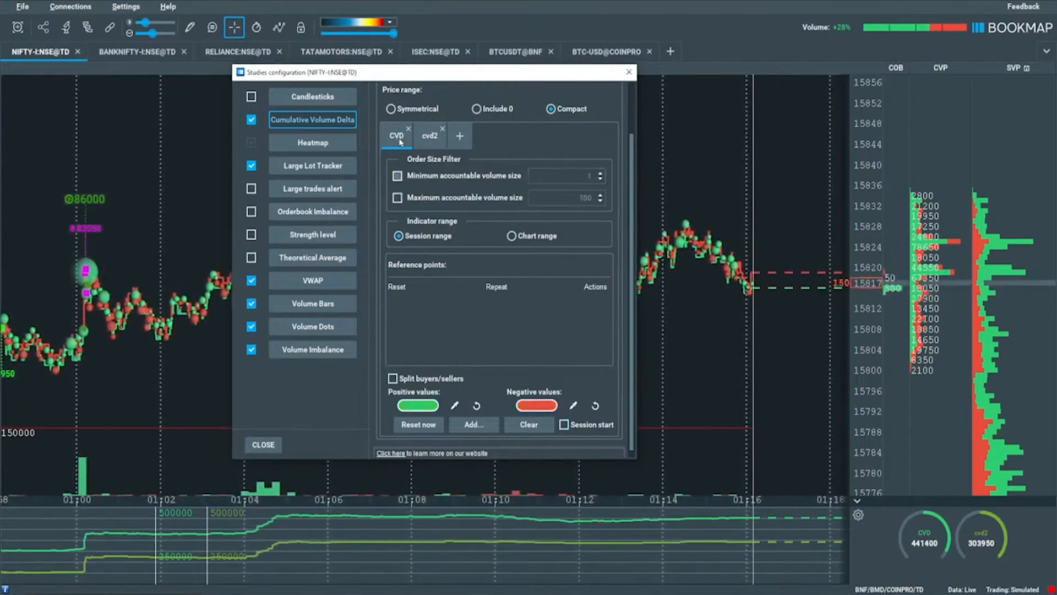
# - Enable CVD's maximum accountable volume size filter at 500 and close the settings
pyautogui.click(397, 197)
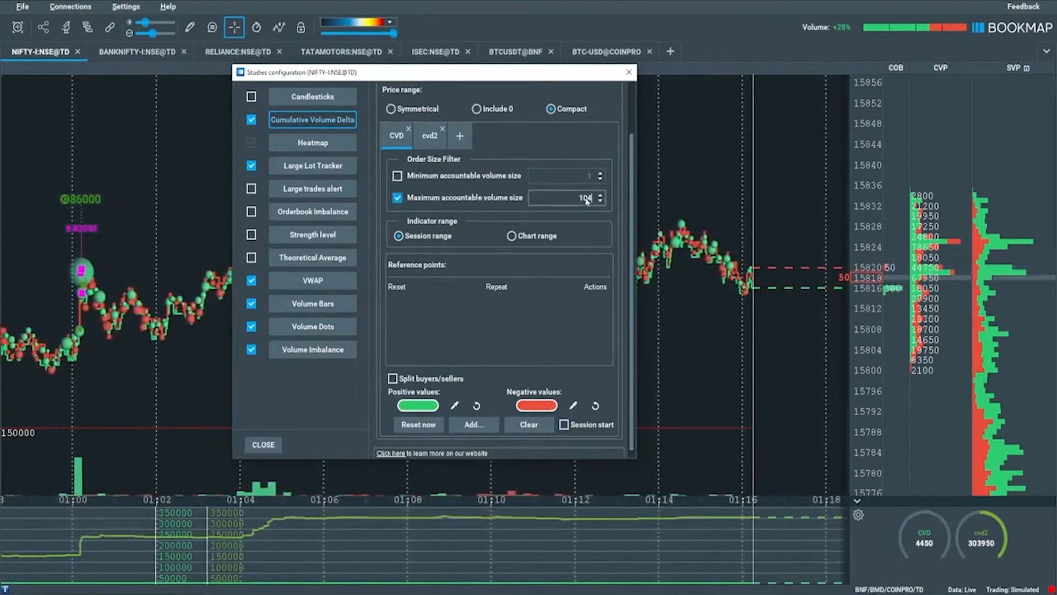
pyautogui.moveTo(681, 237)
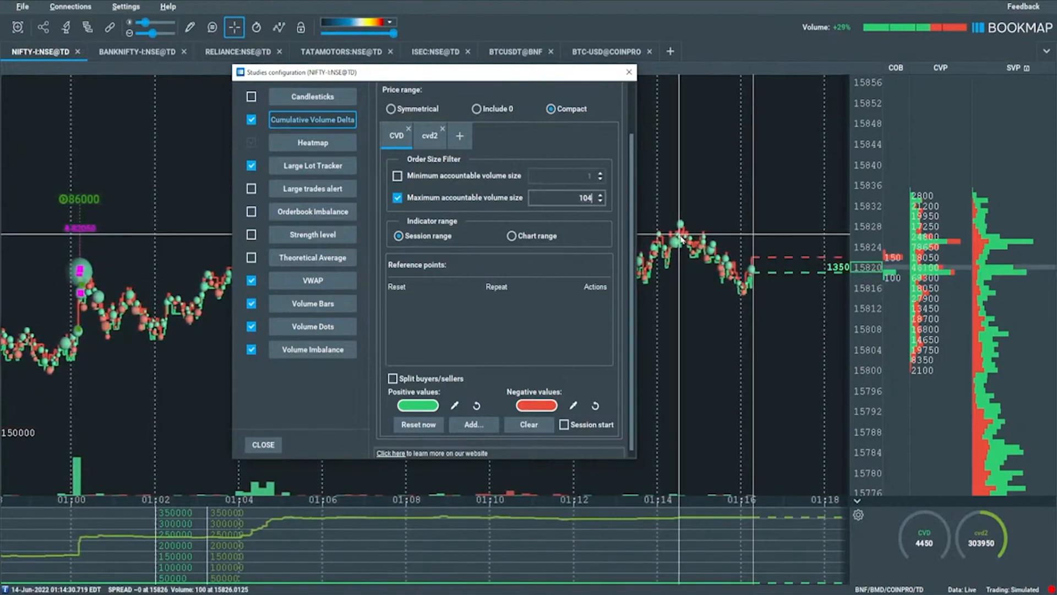
pyautogui.write('500')
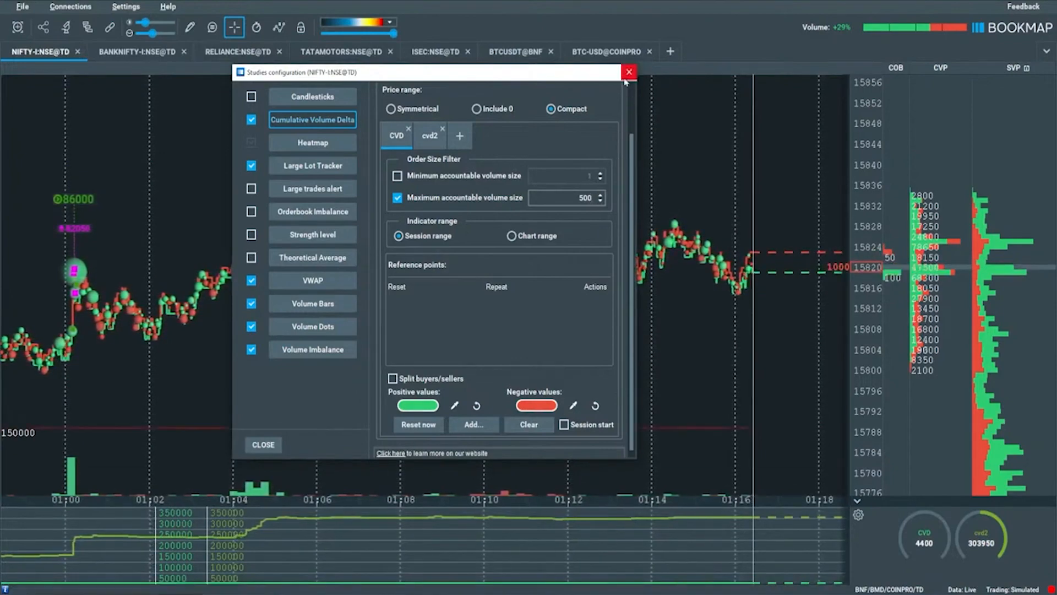
pyautogui.click(629, 72)
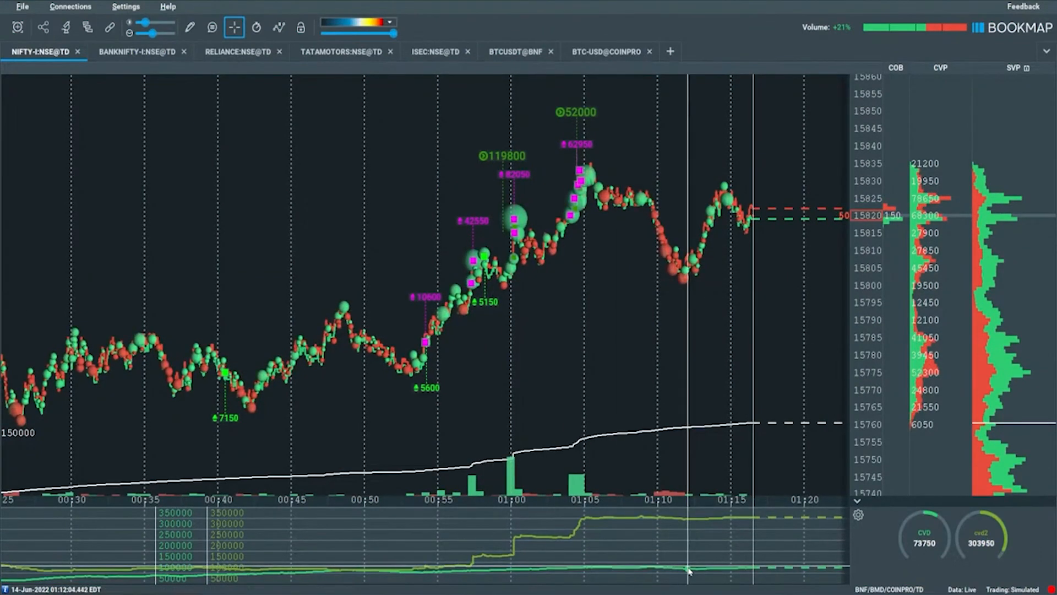
pyautogui.moveTo(690, 327)
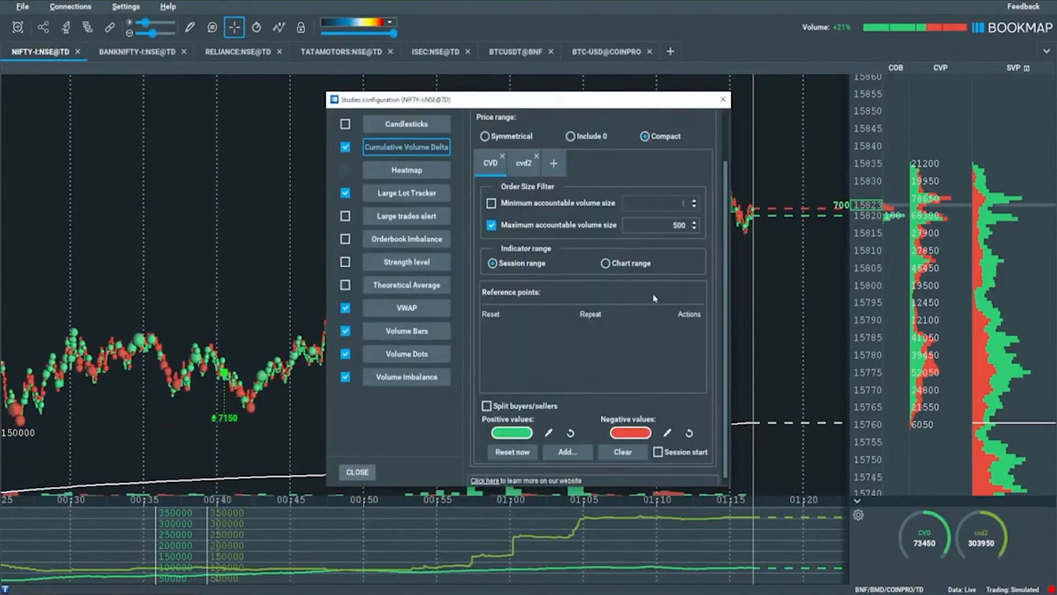
# - Check 'Minimum accountable volume size' on the CVD tab, alongside the 500 maximum
pyautogui.click(490, 203)
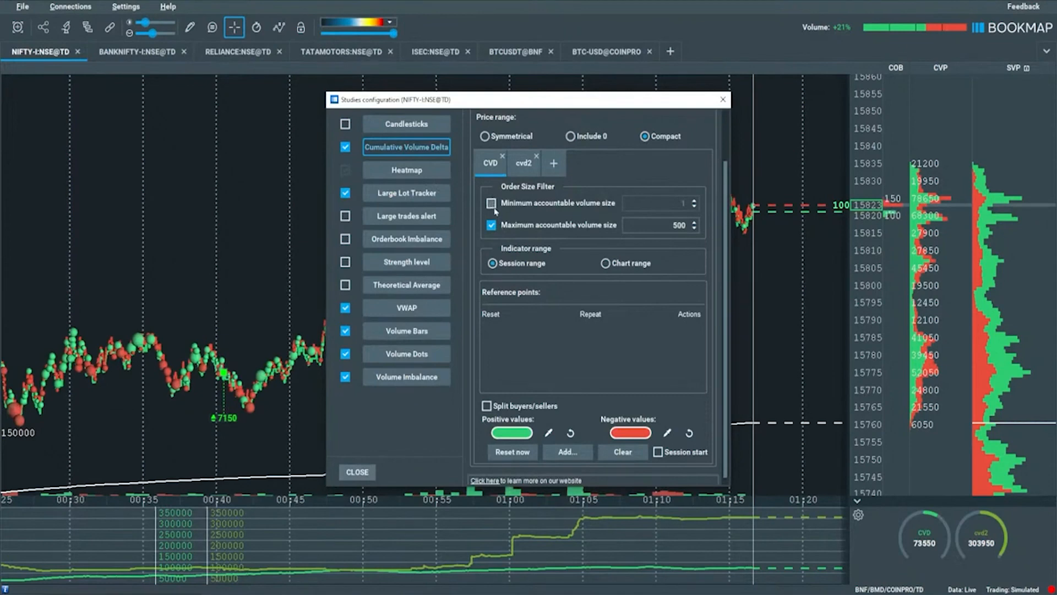
pyautogui.click(492, 203)
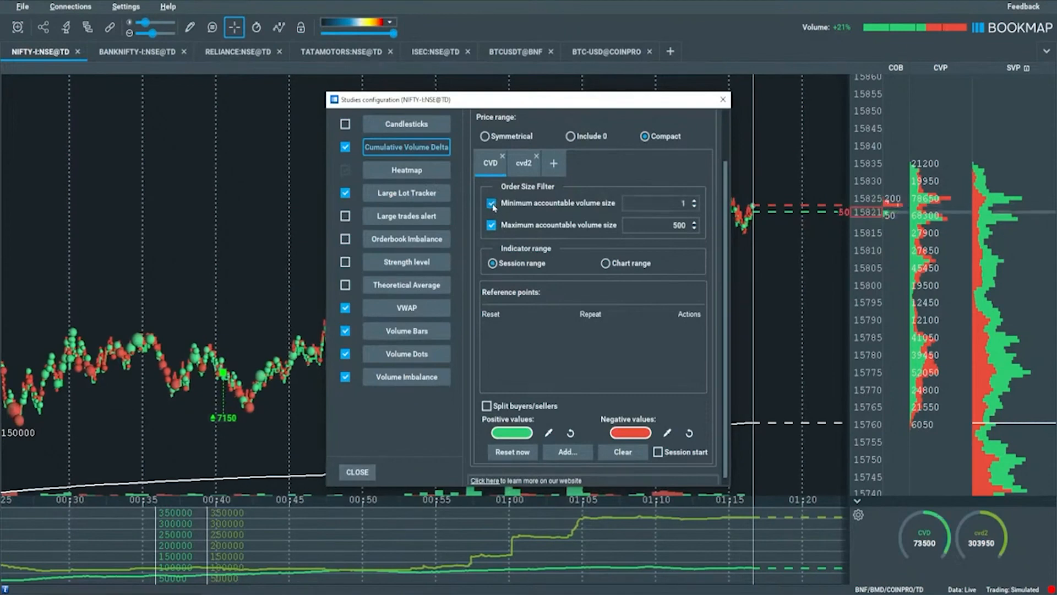